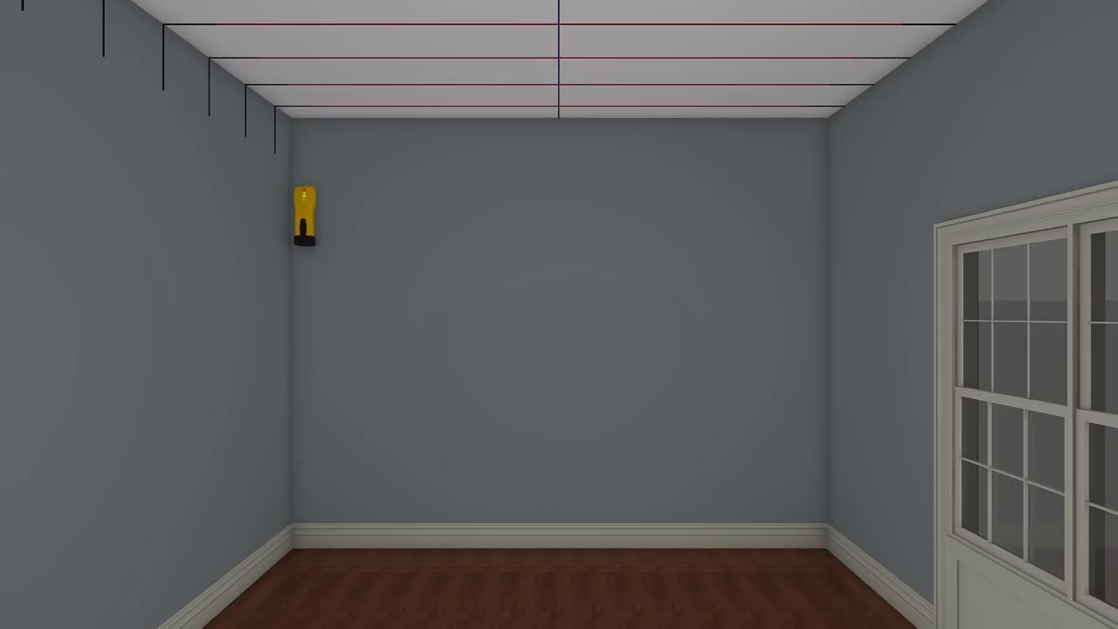
drag(304, 214, 91, 84)
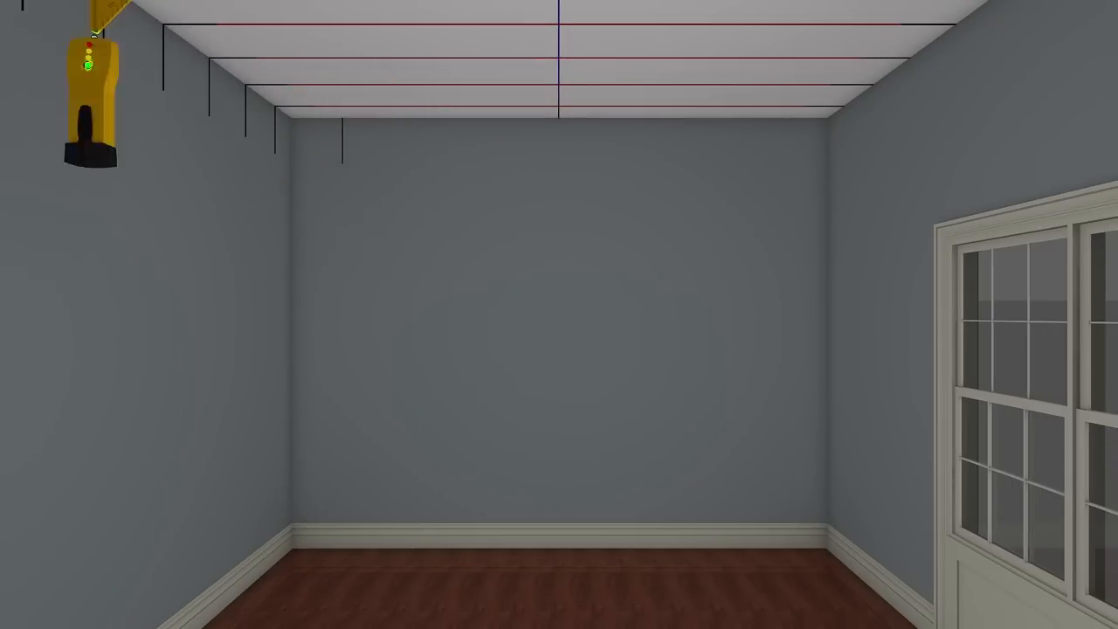